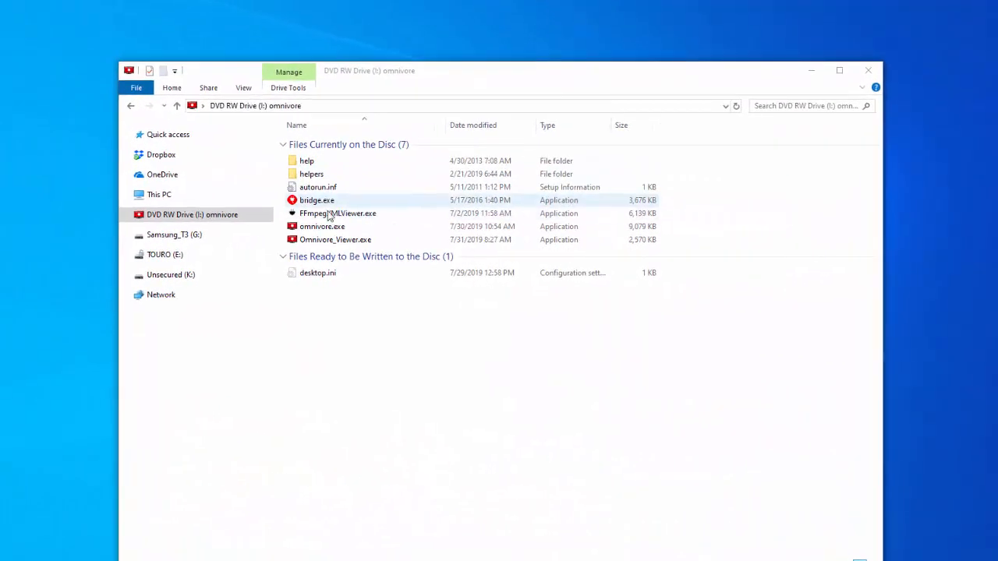
Launch FFmpeg Convert from the Omnivore drive and load a 3GP video showing format options
{"action": "double_click", "coordinate": [335, 240]}
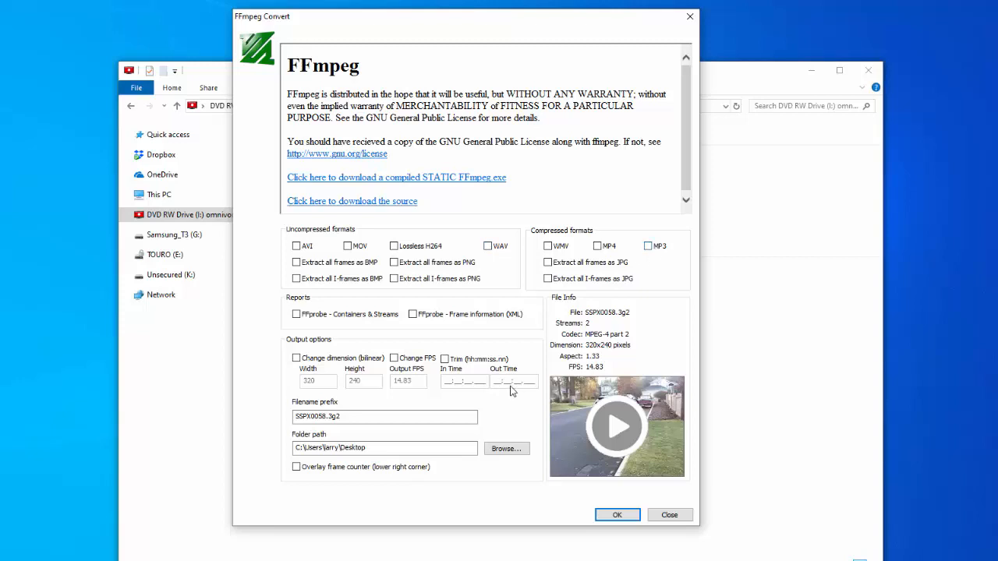
{"action": "left_click", "coordinate": [393, 357]}
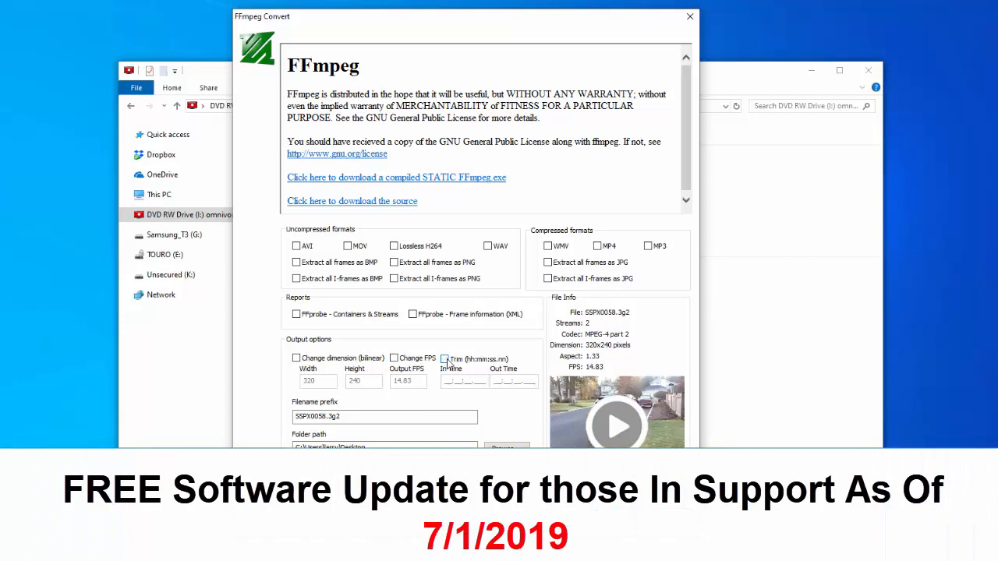
{"action": "left_click", "coordinate": [617, 427]}
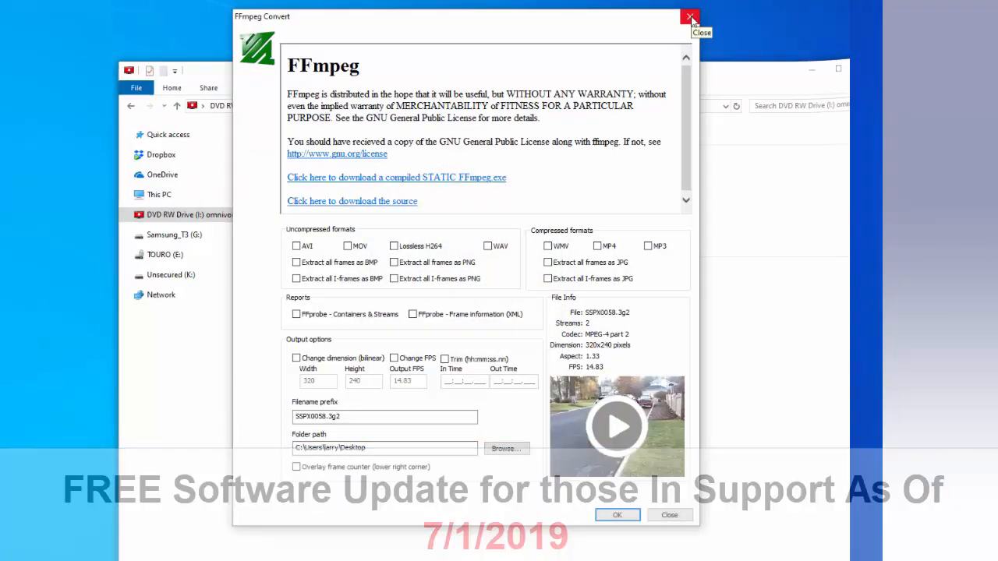
Close FFmpeg Convert and reach Support > Product Downloads, scrolled to the Omnivore 3.3.0.10 listing
{"action": "left_click", "coordinate": [689, 18]}
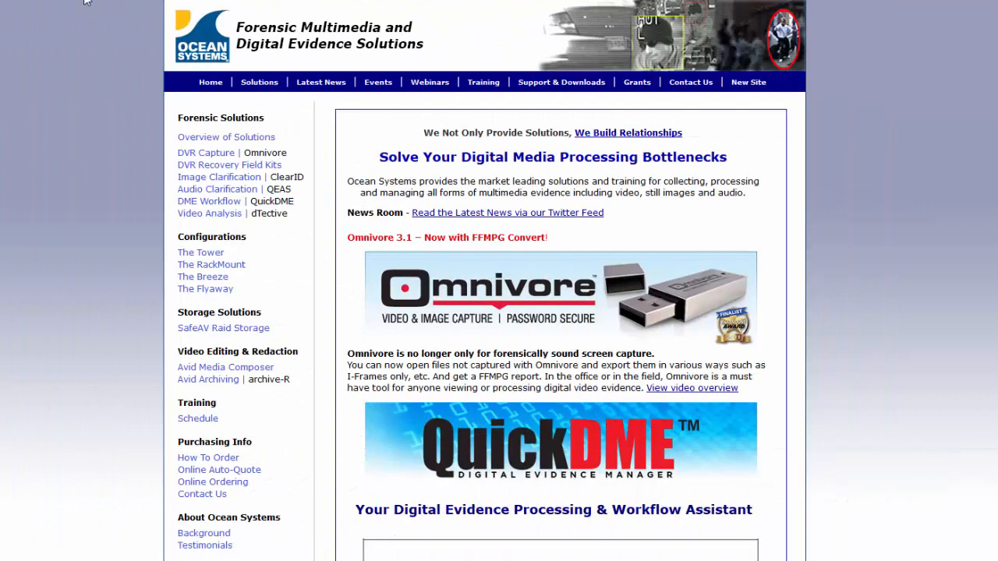
{"action": "mouse_move", "coordinate": [562, 81]}
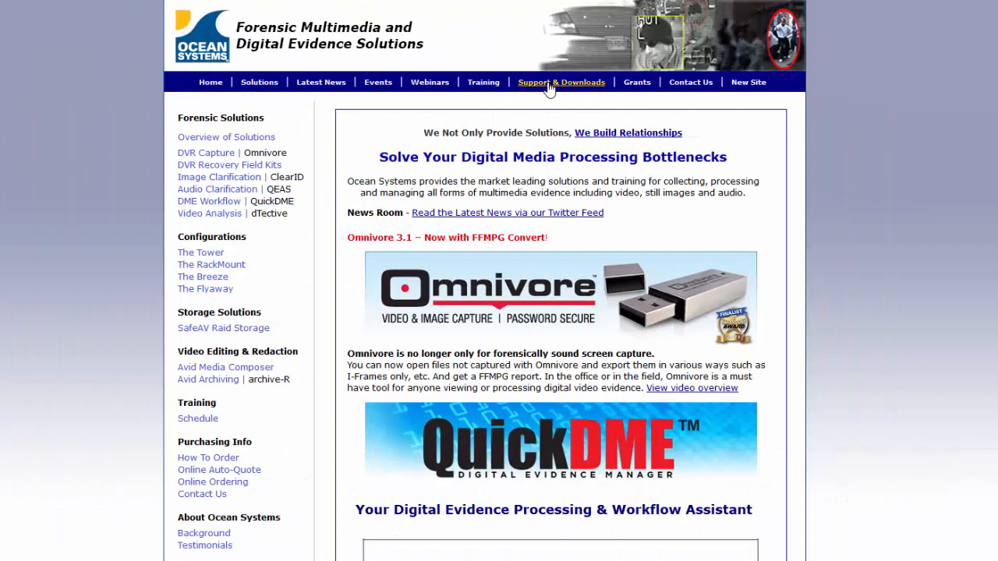
{"action": "left_click", "coordinate": [561, 81]}
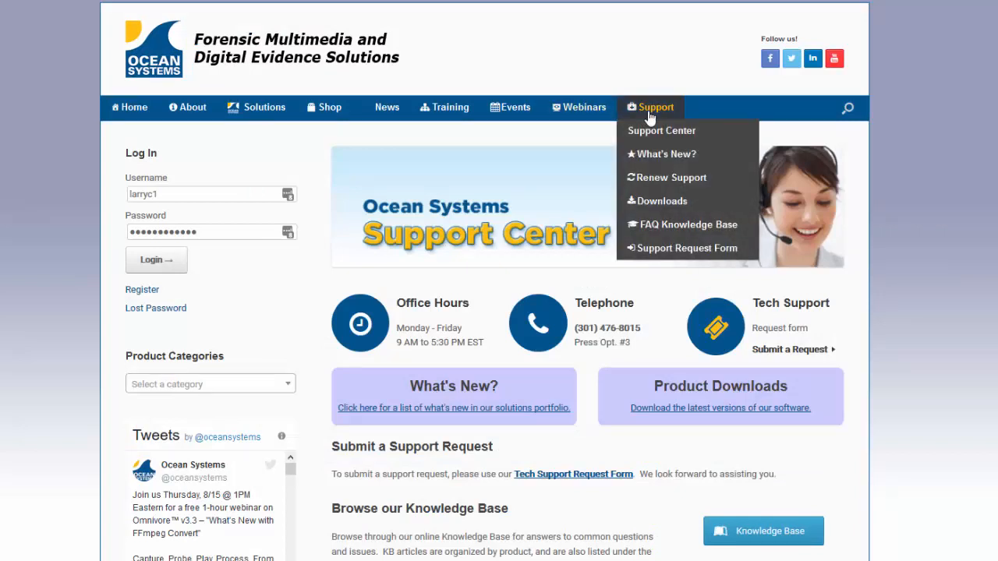
{"action": "mouse_move", "coordinate": [661, 201]}
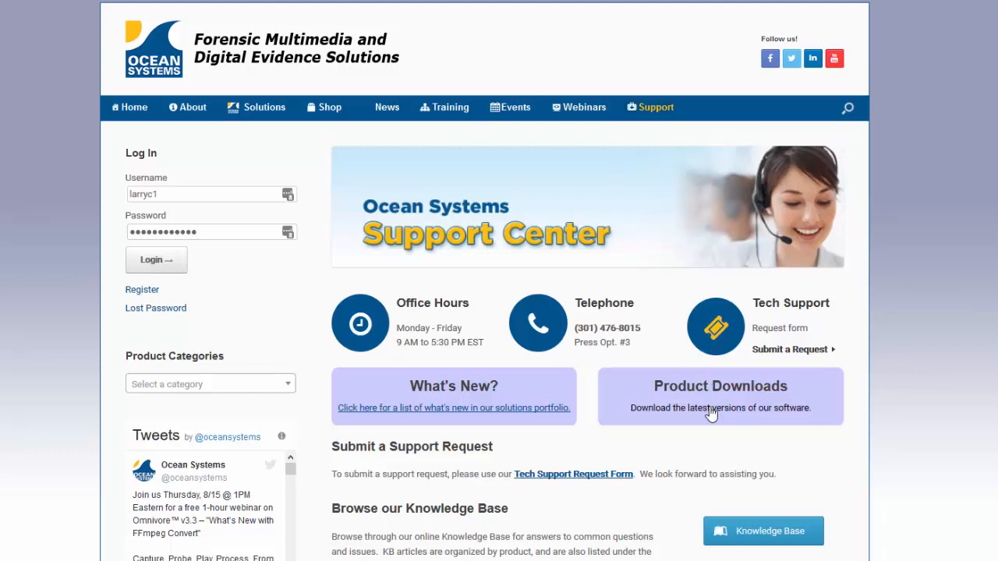
{"action": "left_click", "coordinate": [720, 396]}
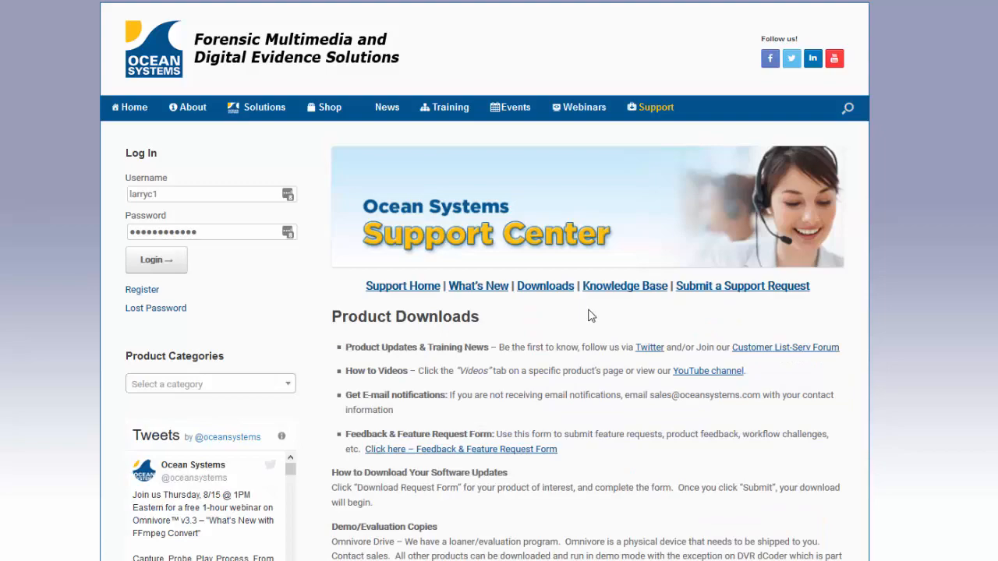
{"action": "scroll", "scroll_direction": "down", "scroll_amount": 3}
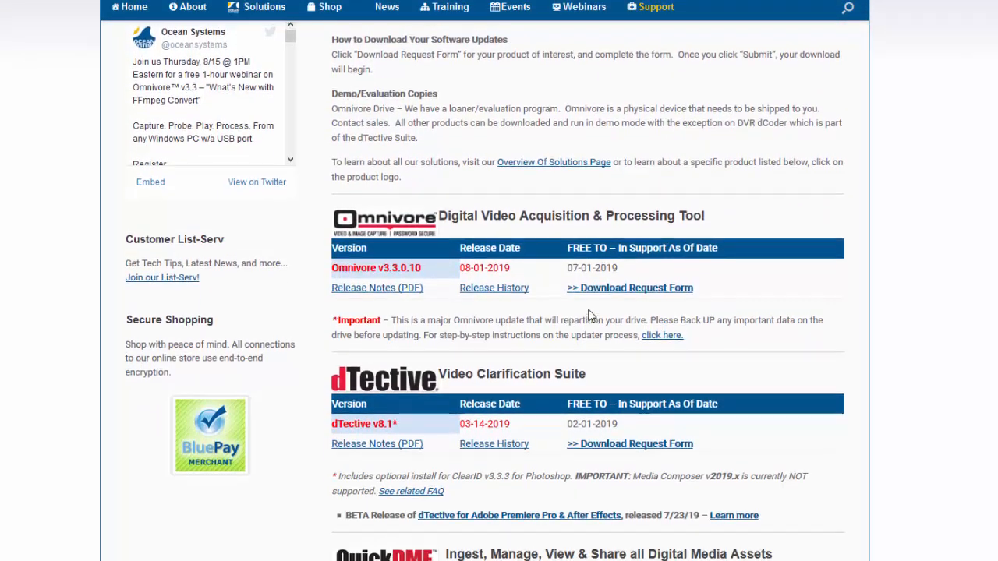
{"action": "scroll", "scroll_direction": "down", "scroll_amount": 3}
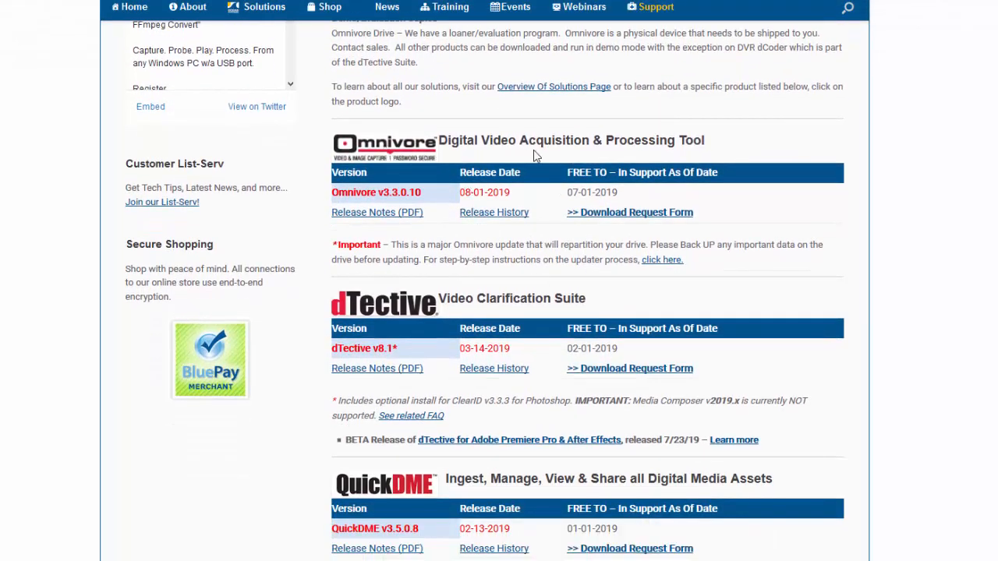
{"action": "mouse_move", "coordinate": [371, 216]}
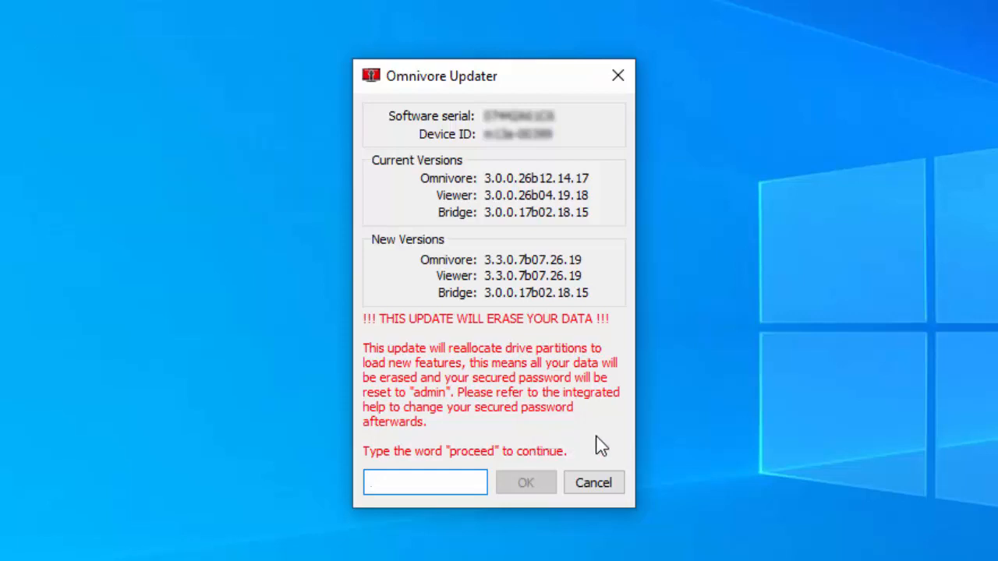
{"action": "mouse_move", "coordinate": [440, 333]}
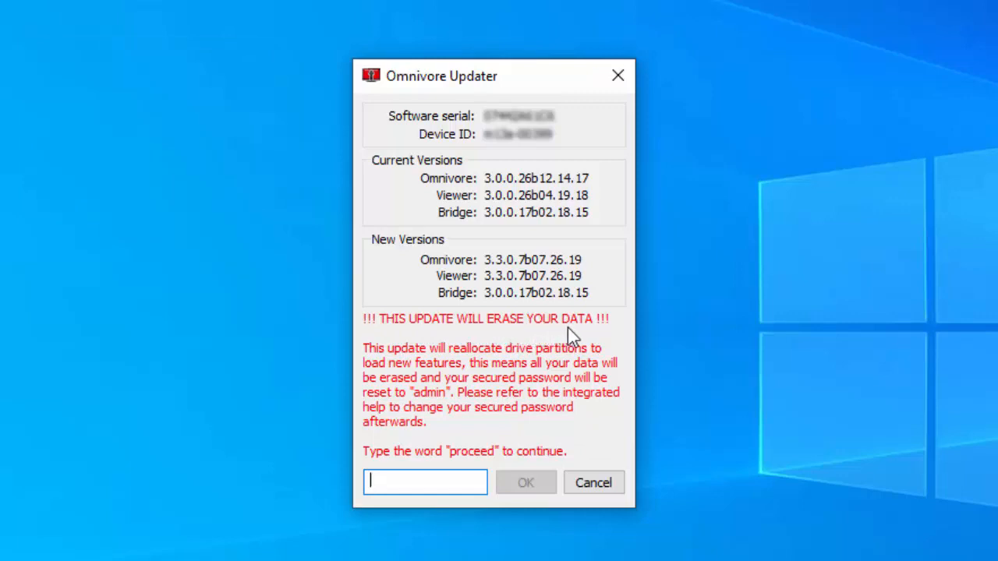
{"action": "mouse_move", "coordinate": [421, 442]}
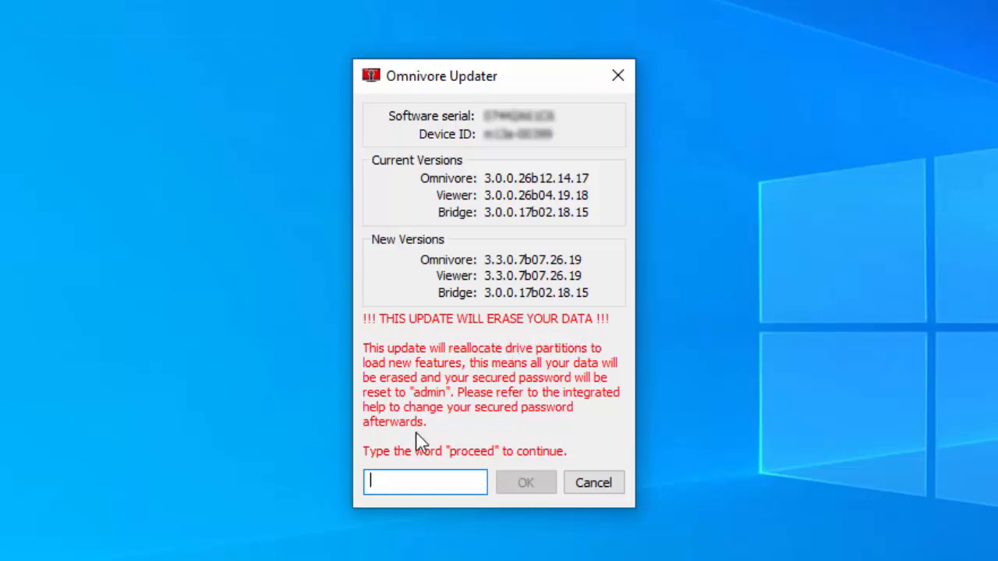
{"action": "mouse_move", "coordinate": [542, 365]}
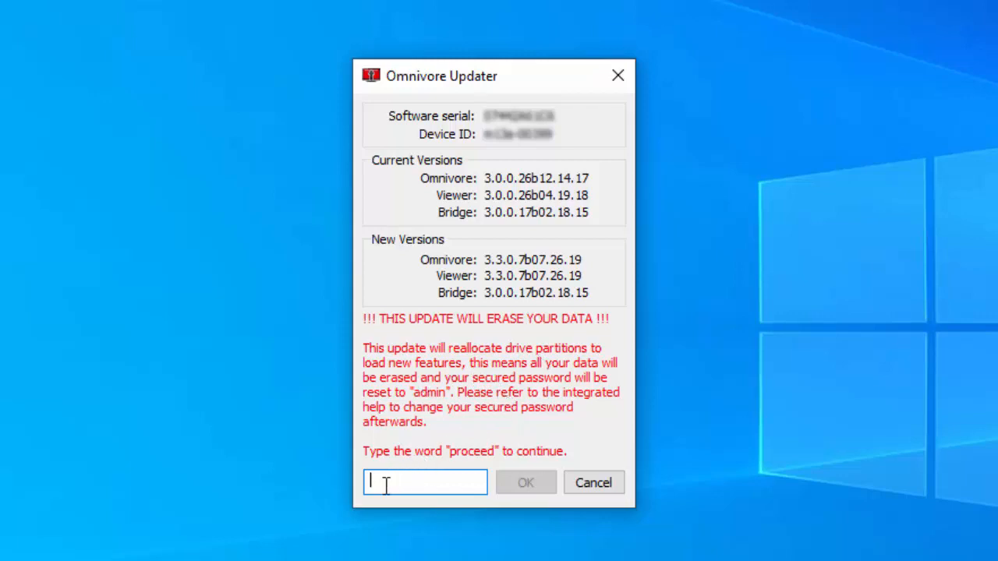
Enter 'proceed' and confirm it to accept the data-erasing update warning
{"action": "type", "text": "proceed"}
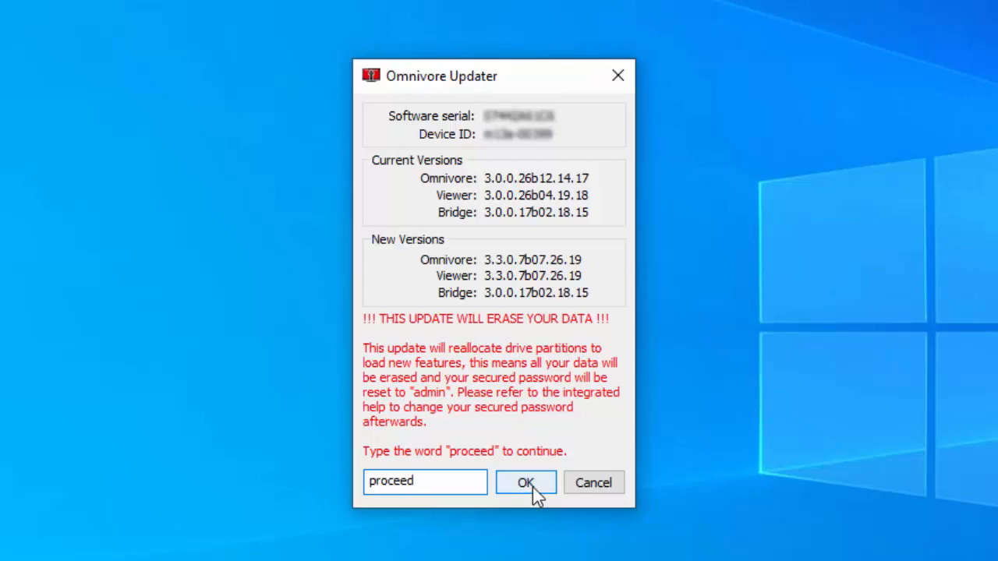
{"action": "left_click", "coordinate": [525, 483]}
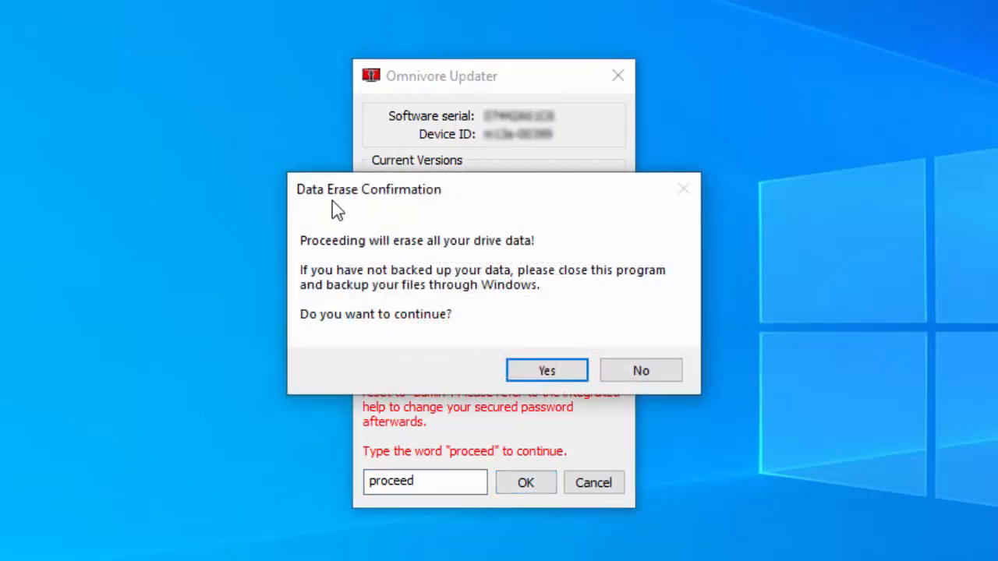
{"action": "mouse_move", "coordinate": [546, 262]}
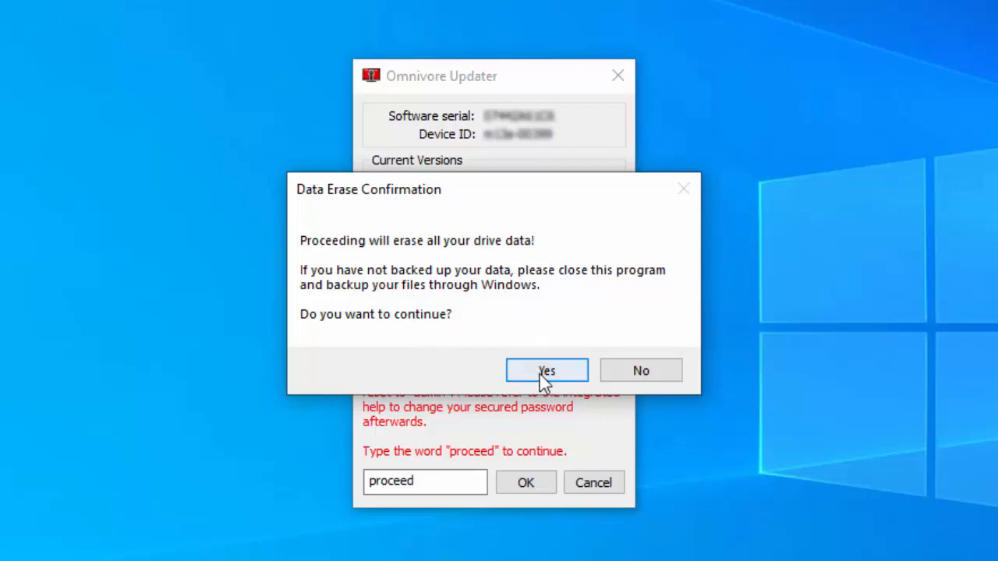
Answer Yes to the Data Erase Confirmation so repartitioning begins
{"action": "left_click", "coordinate": [546, 371]}
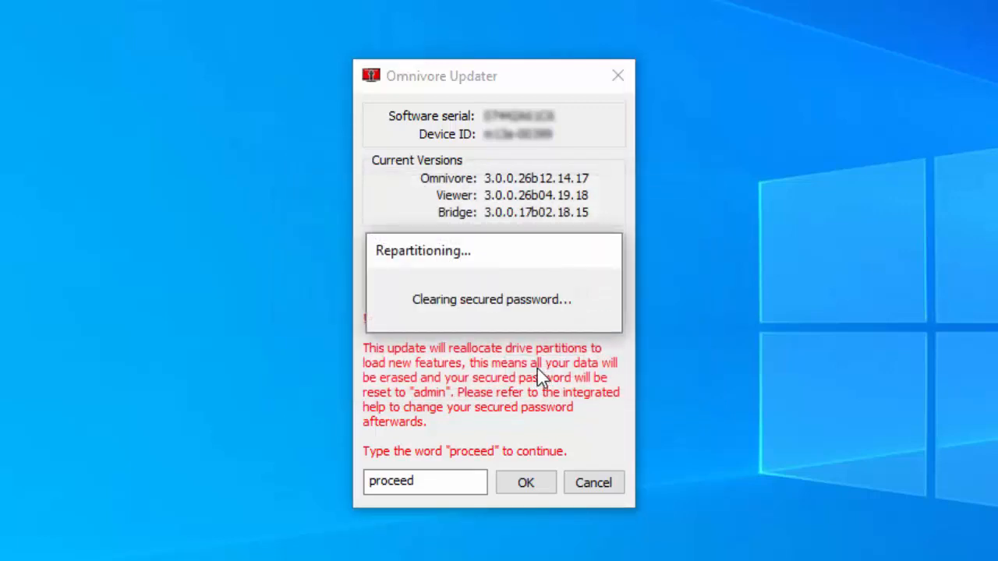
{"action": "mouse_move", "coordinate": [670, 405]}
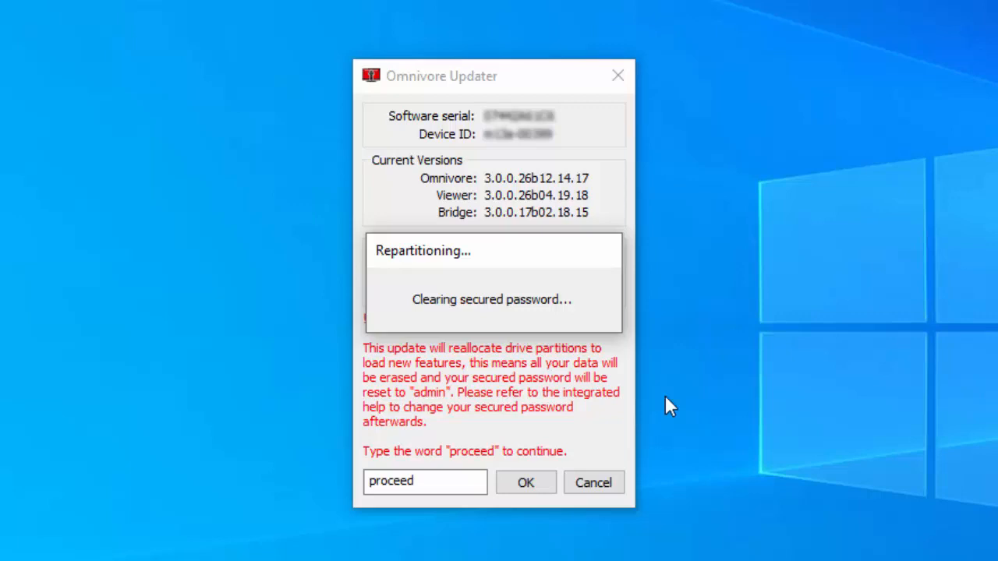
{"action": "mouse_move", "coordinate": [683, 406]}
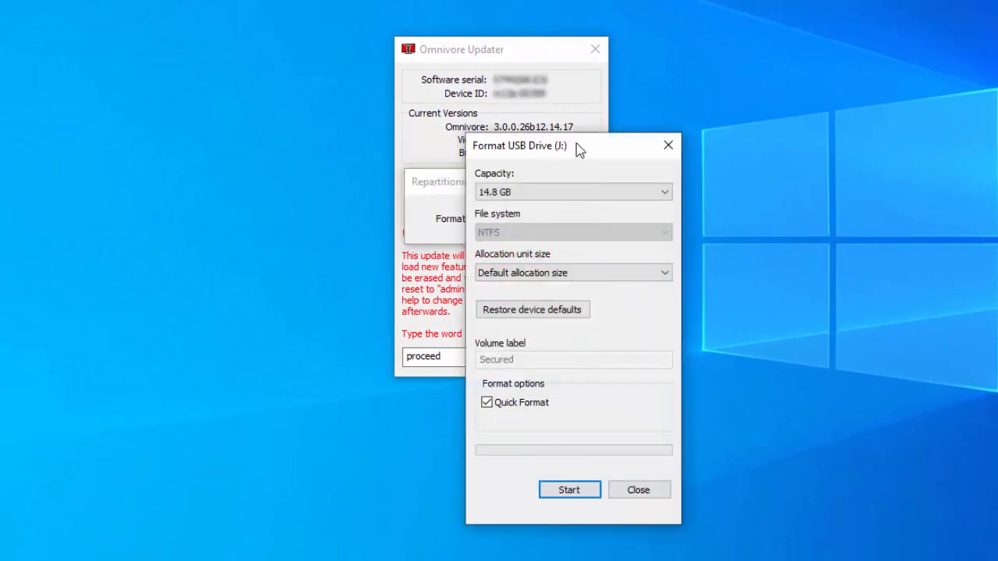
{"action": "mouse_move", "coordinate": [475, 227]}
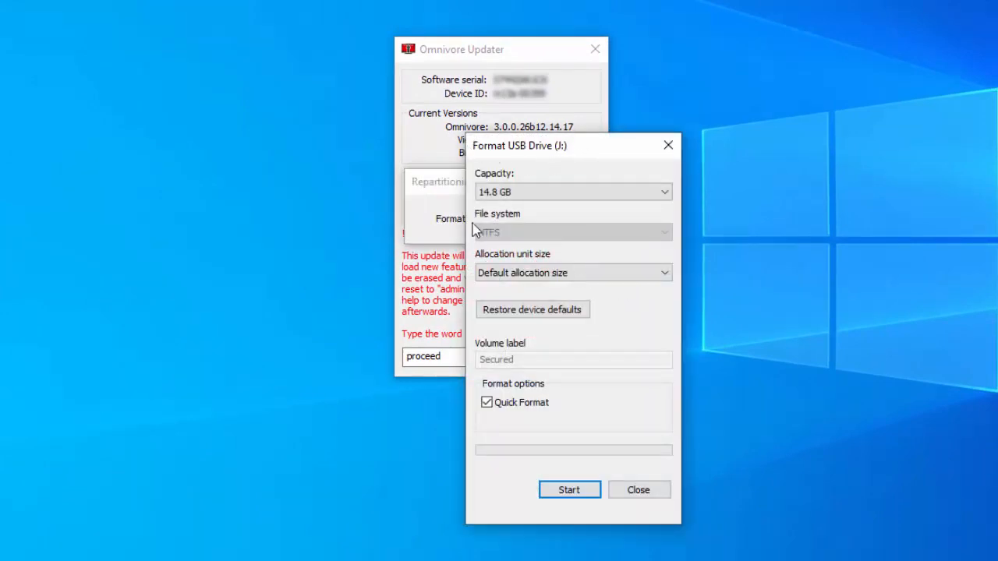
{"action": "mouse_move", "coordinate": [491, 240]}
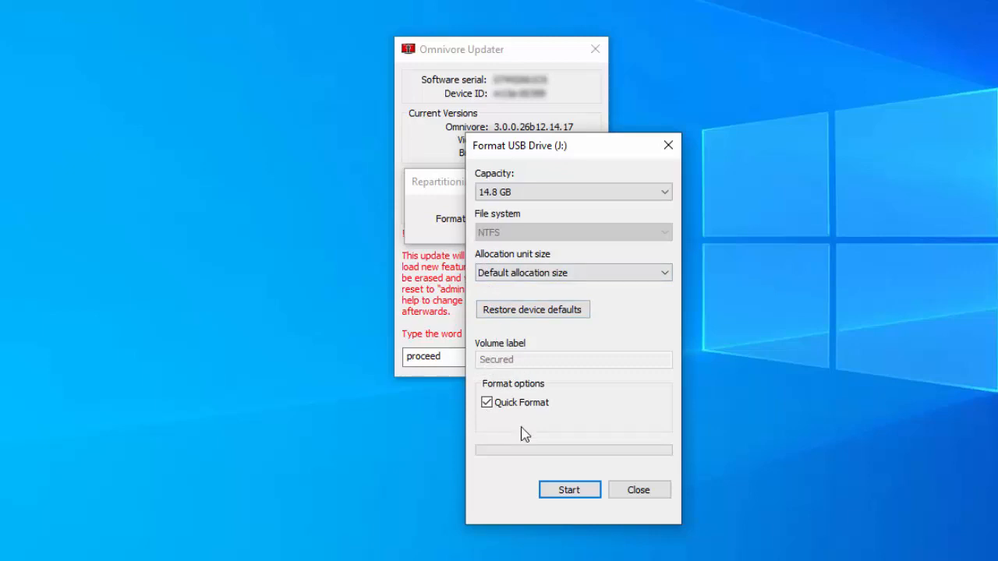
Quick-format Secured USB drive (J:) as NTFS, confirming the erase warning and completion notice
{"action": "left_click", "coordinate": [569, 489]}
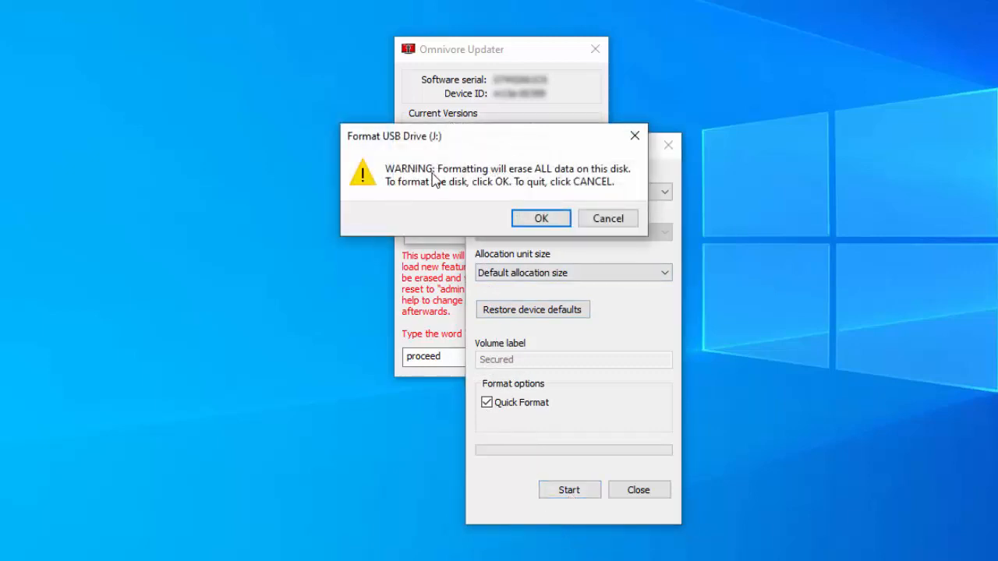
{"action": "left_click", "coordinate": [541, 218]}
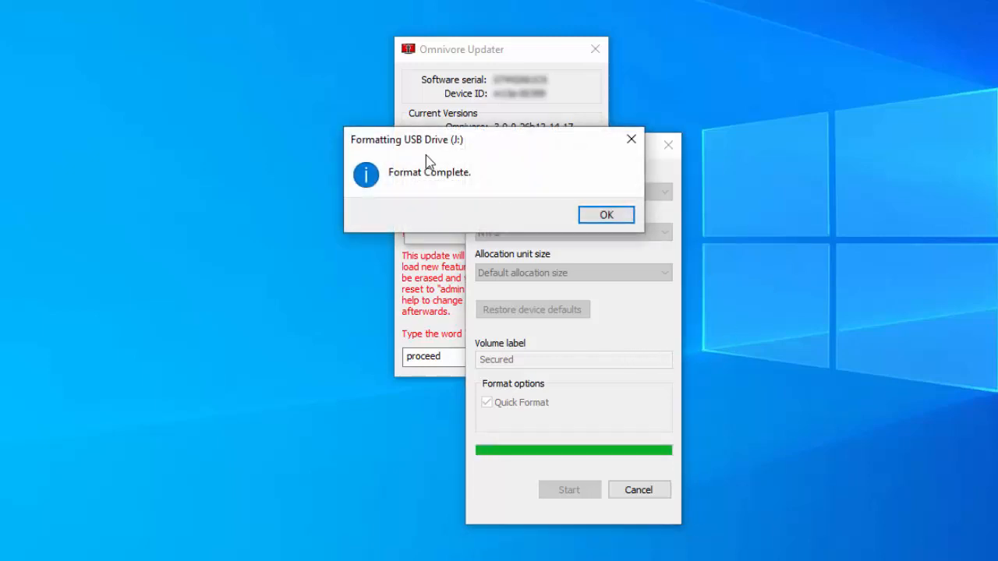
{"action": "mouse_move", "coordinate": [460, 150]}
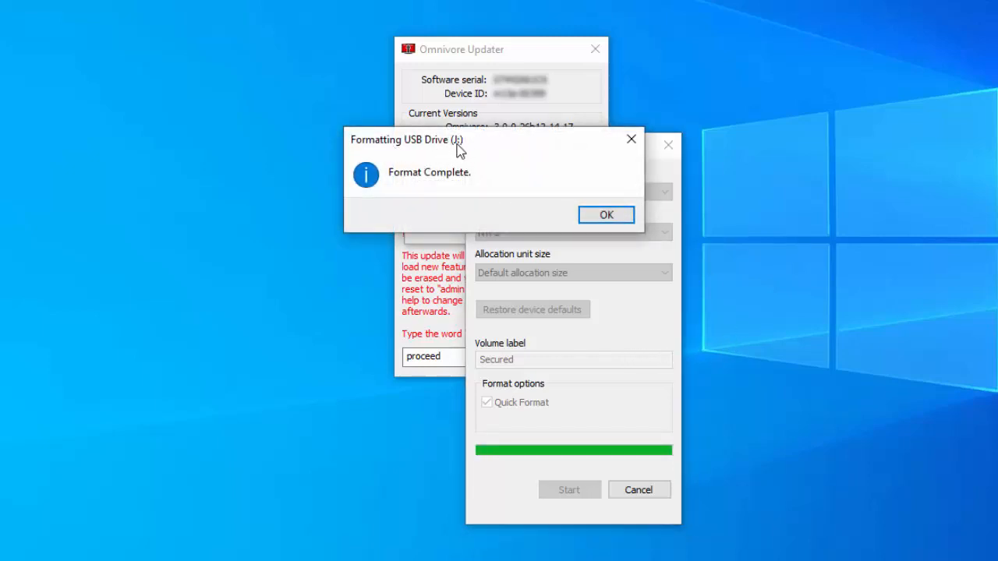
{"action": "left_click", "coordinate": [605, 215]}
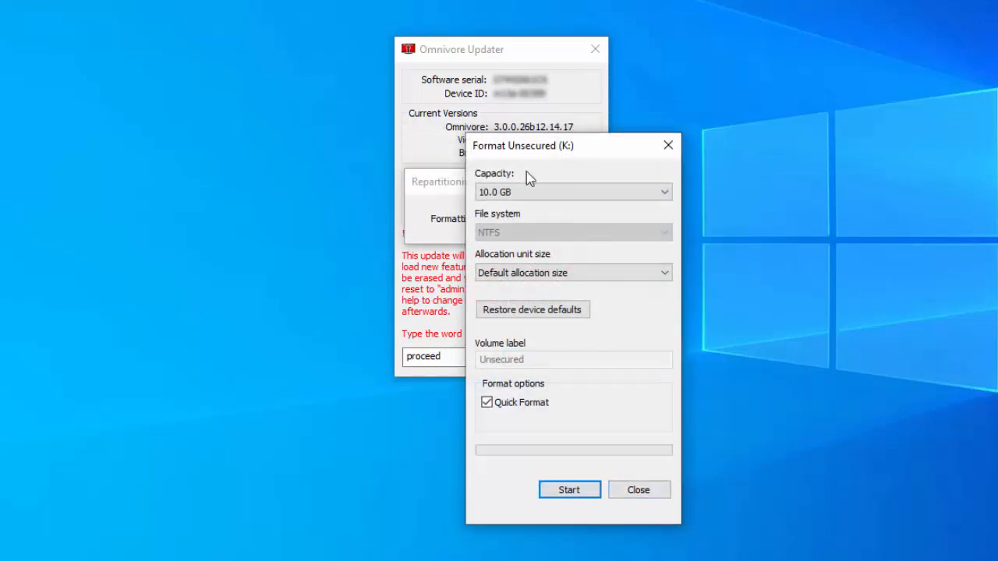
{"action": "mouse_move", "coordinate": [577, 155]}
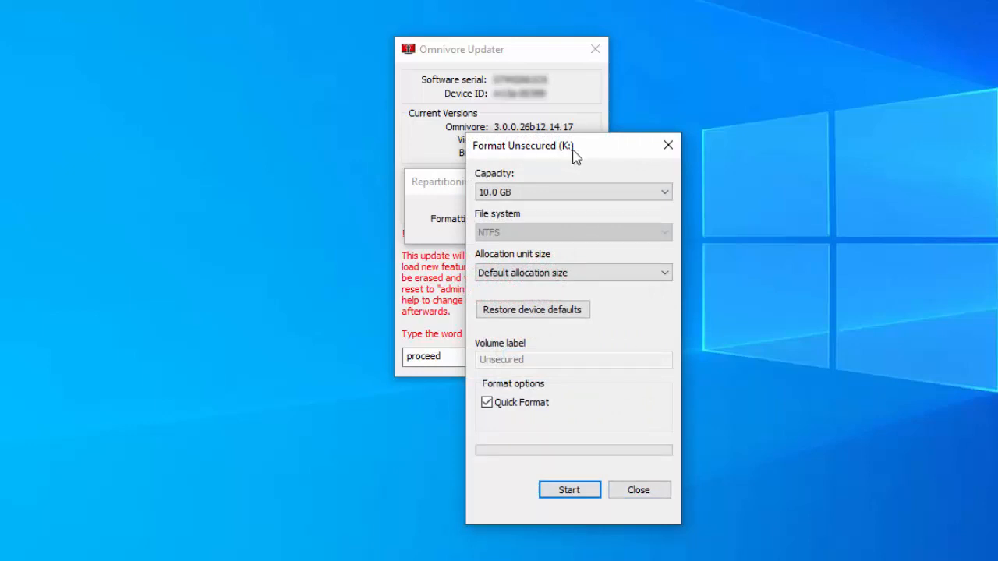
{"action": "mouse_move", "coordinate": [564, 154]}
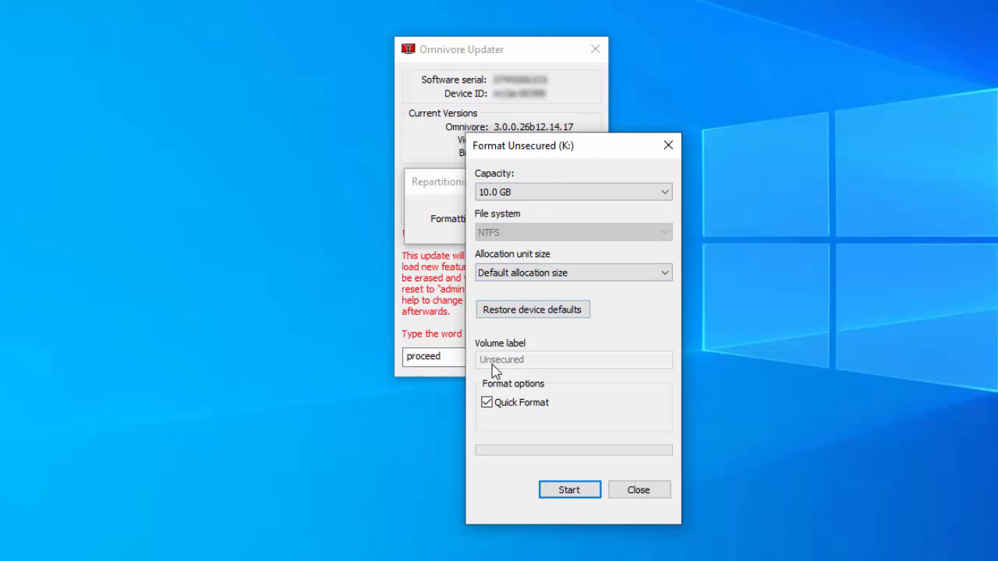
Quick-format Unsecured (K:) as NTFS, acknowledge completion, and close the Format window
{"action": "left_click", "coordinate": [569, 490]}
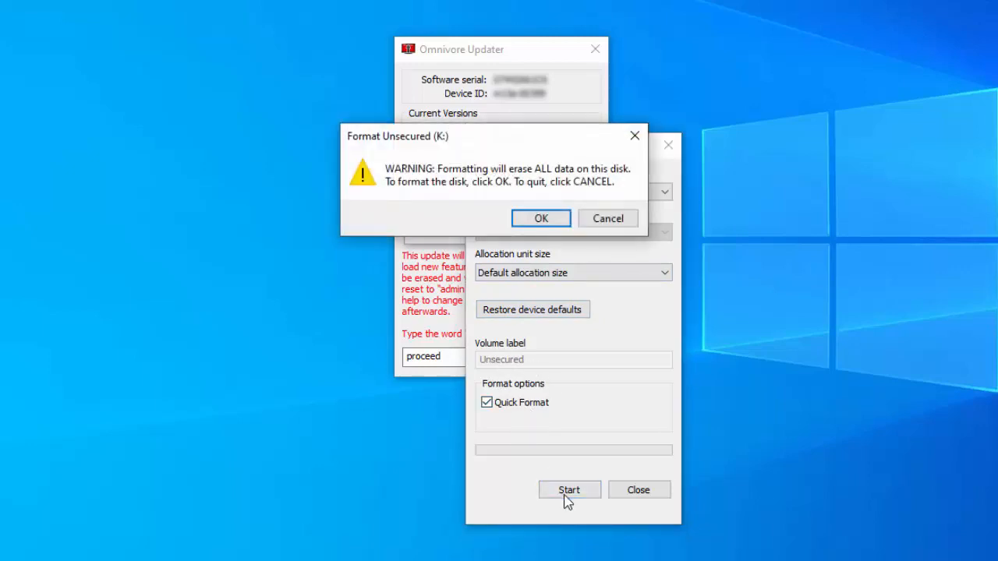
{"action": "mouse_move", "coordinate": [541, 218]}
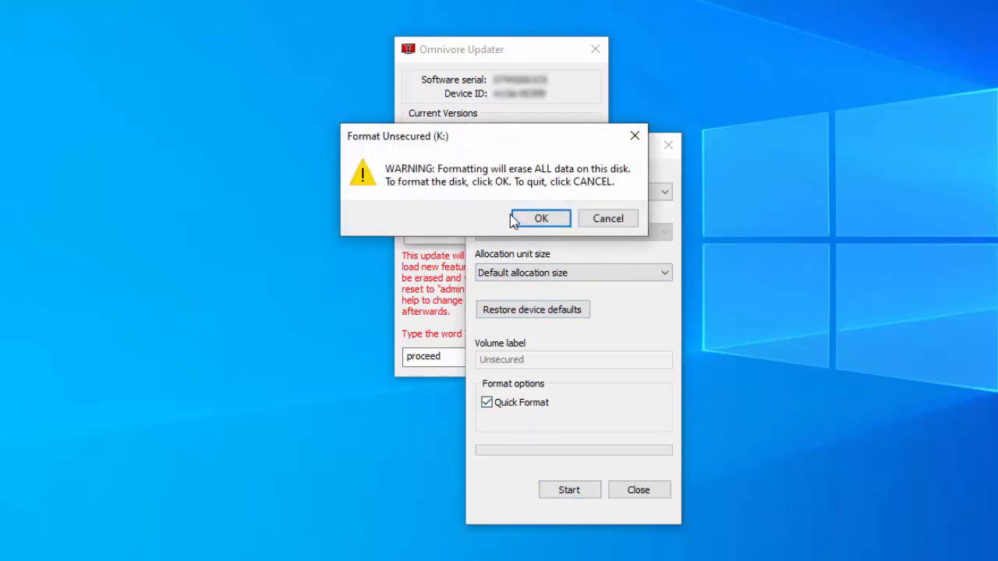
{"action": "left_click", "coordinate": [539, 219]}
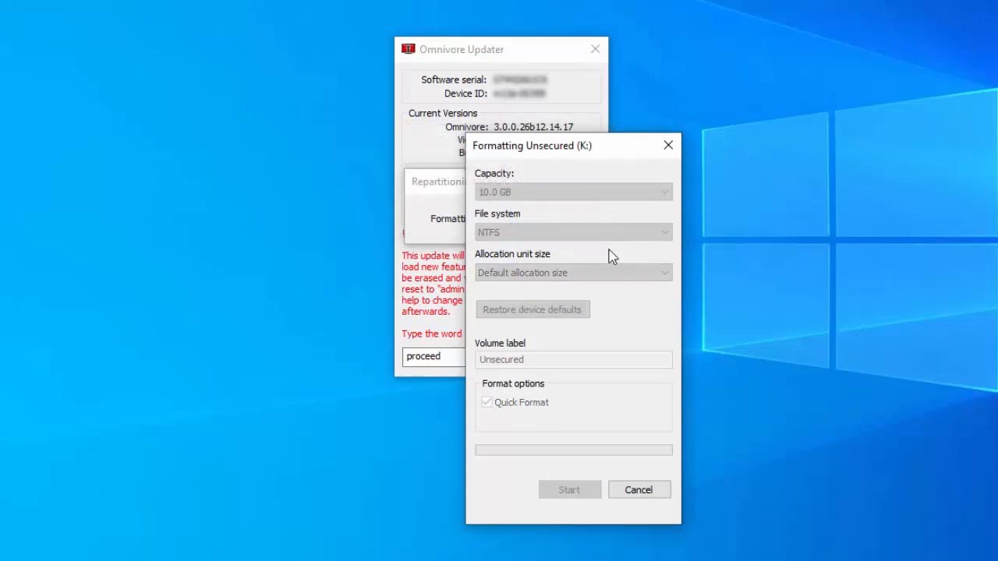
{"action": "mouse_move", "coordinate": [657, 405]}
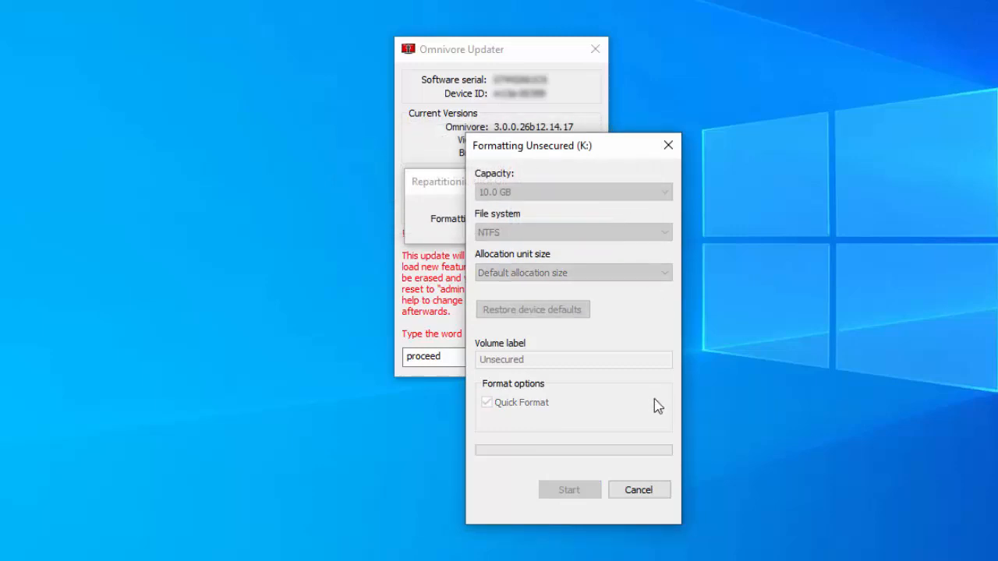
{"action": "mouse_move", "coordinate": [655, 412]}
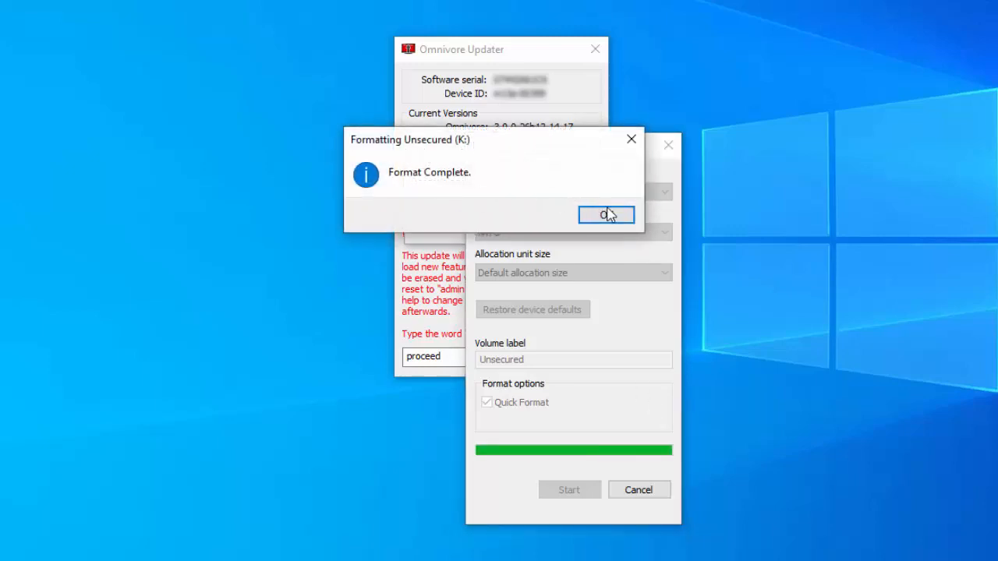
{"action": "left_click", "coordinate": [606, 215]}
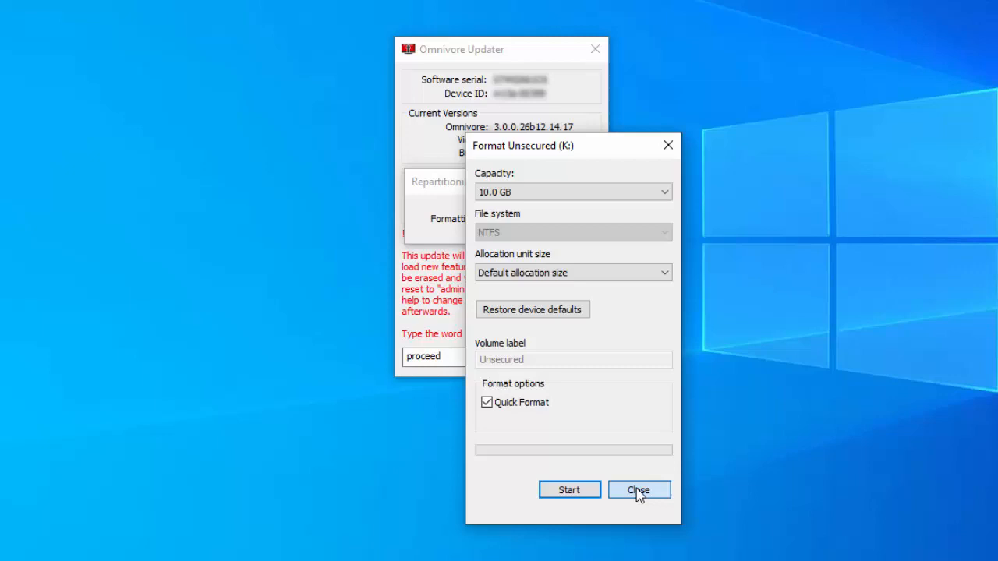
{"action": "left_click", "coordinate": [638, 489]}
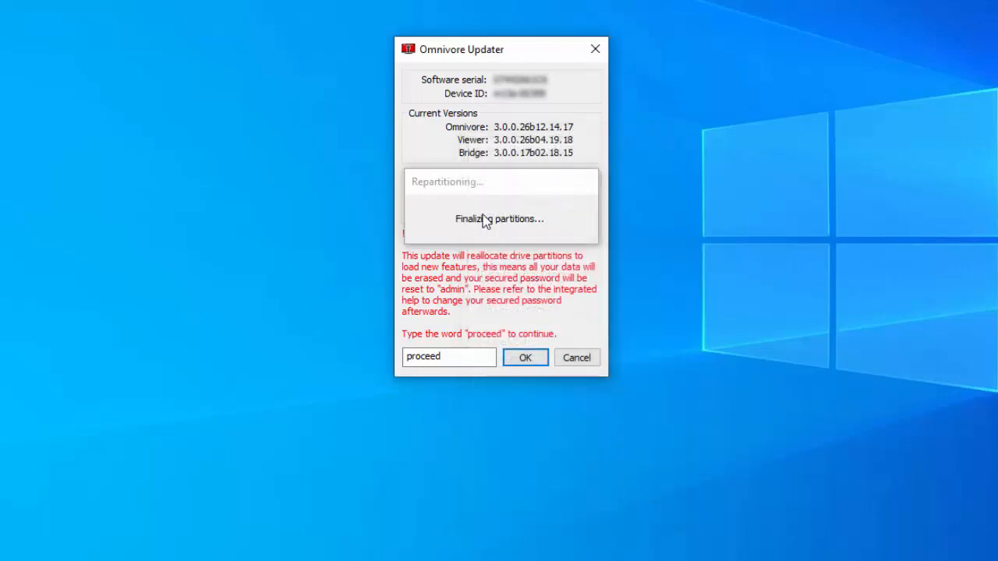
{"action": "mouse_move", "coordinate": [585, 225]}
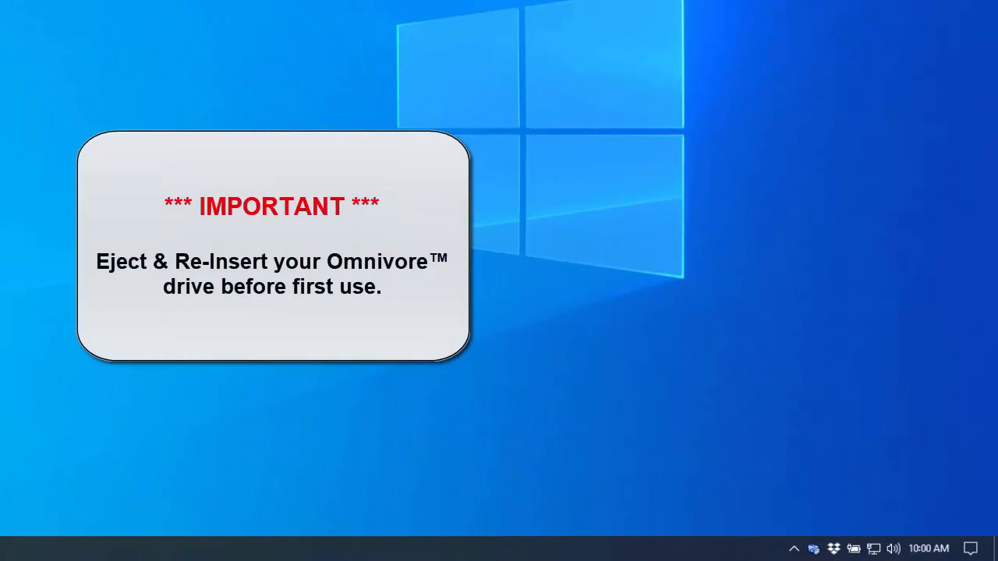
{"action": "mouse_move", "coordinate": [745, 419]}
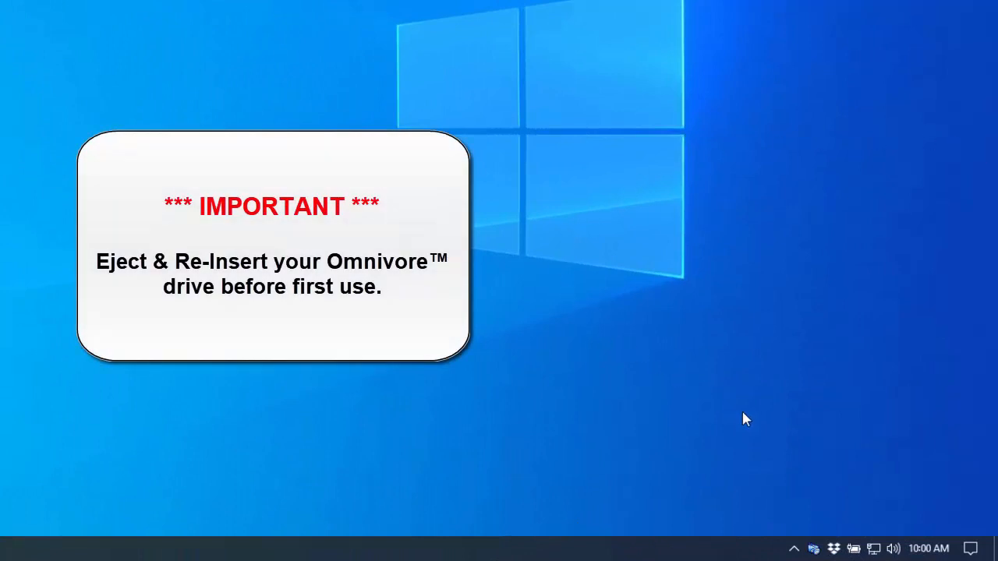
Eject CD Drive (I:) omnivore via the tray's Safely Remove Hardware list
{"action": "left_click", "coordinate": [793, 548]}
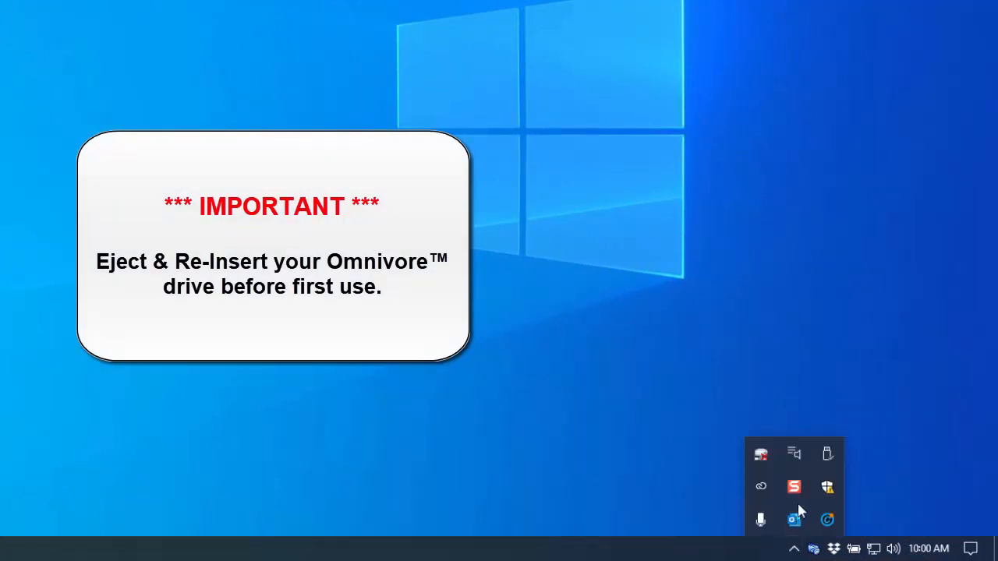
{"action": "mouse_move", "coordinate": [826, 454]}
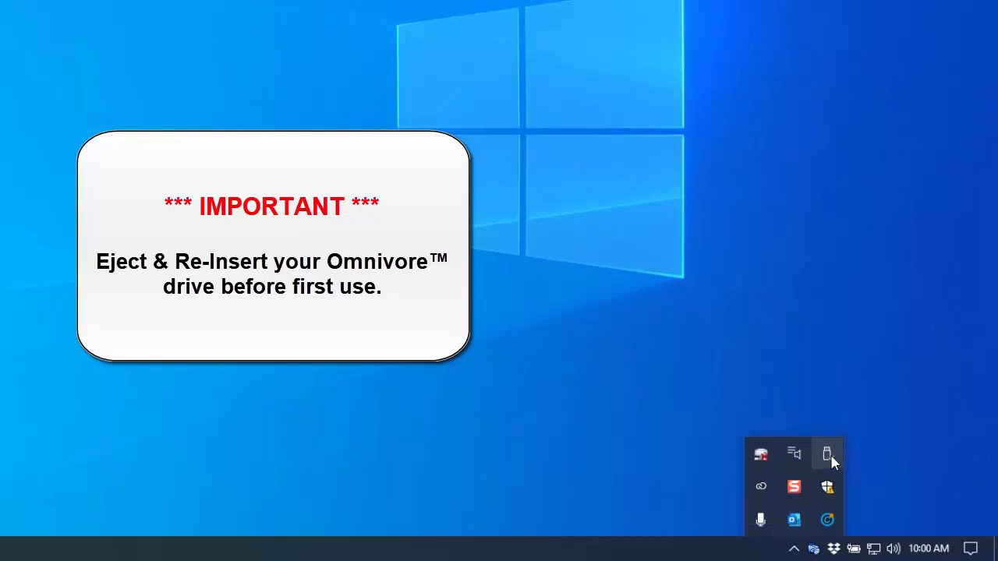
{"action": "left_click", "coordinate": [826, 453]}
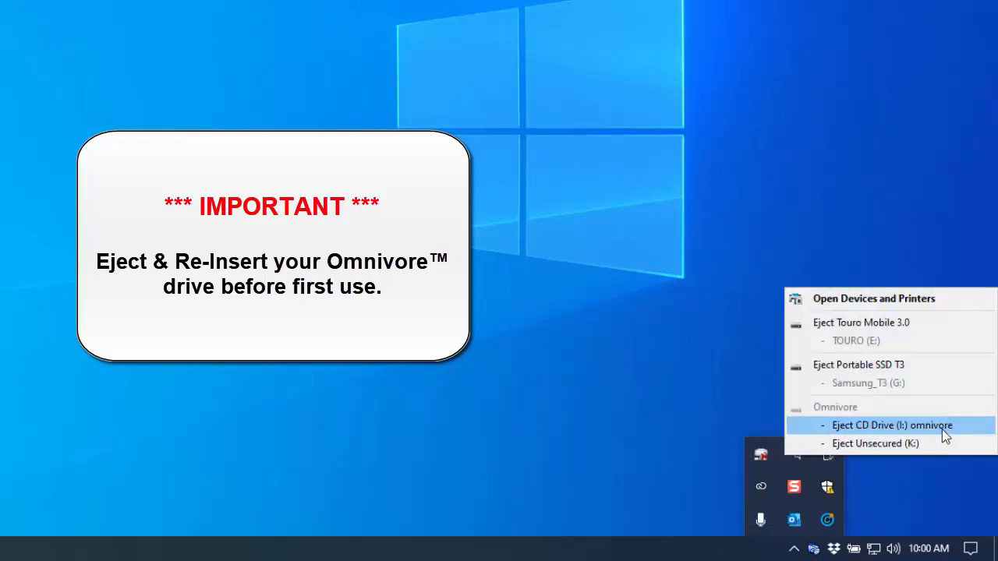
{"action": "left_click", "coordinate": [892, 424]}
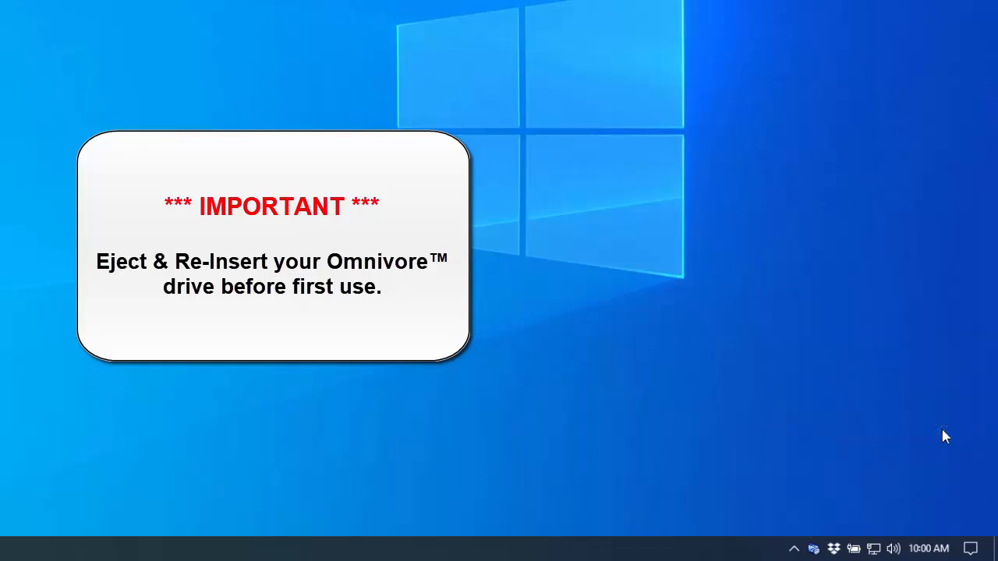